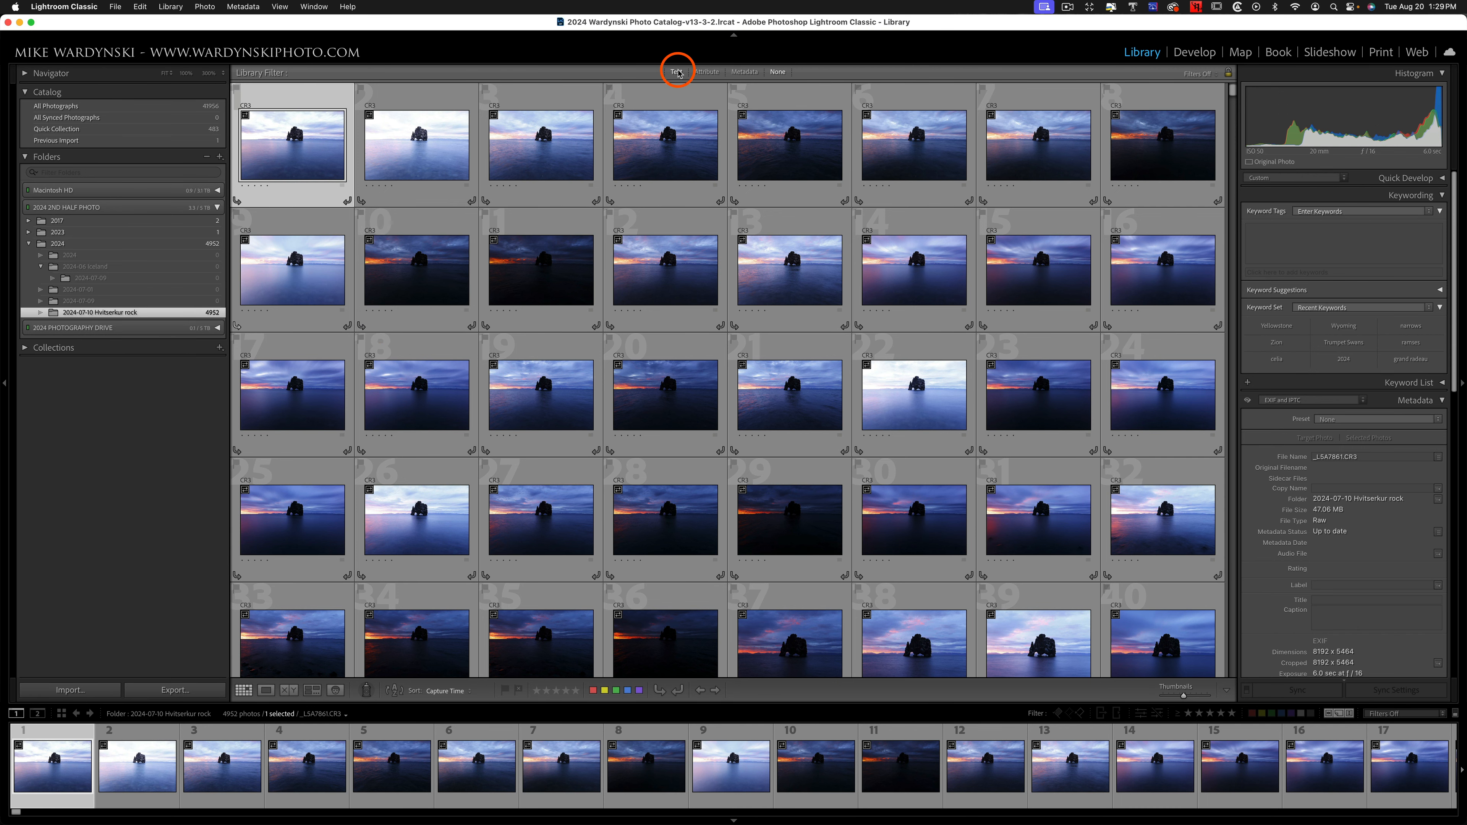
# Filter the library by '-2' text, select all 2,426 duplicates and flag them as rejects.
pyautogui.press('\\')
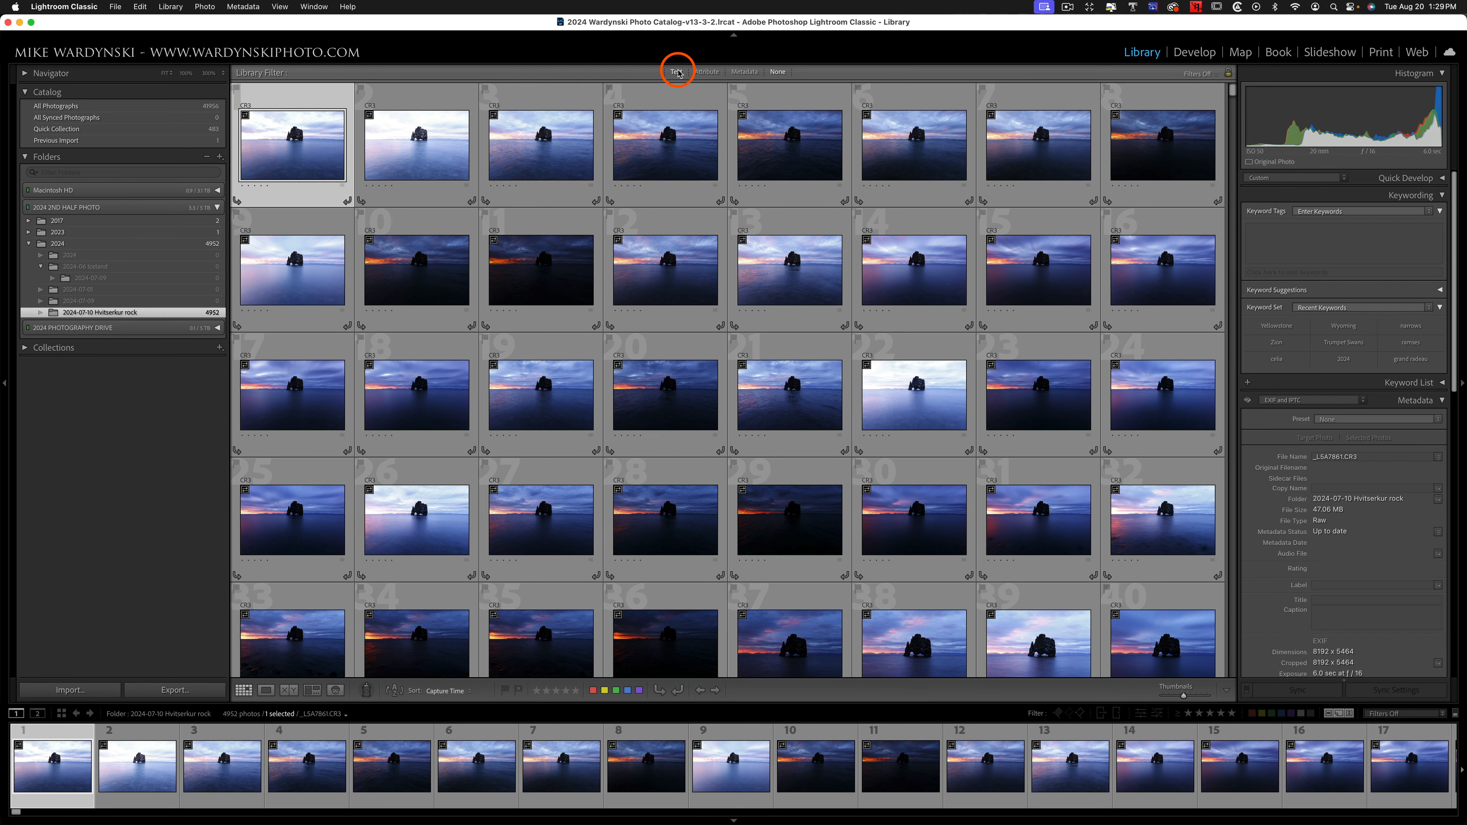
pyautogui.click(676, 72)
pyautogui.write('-2')
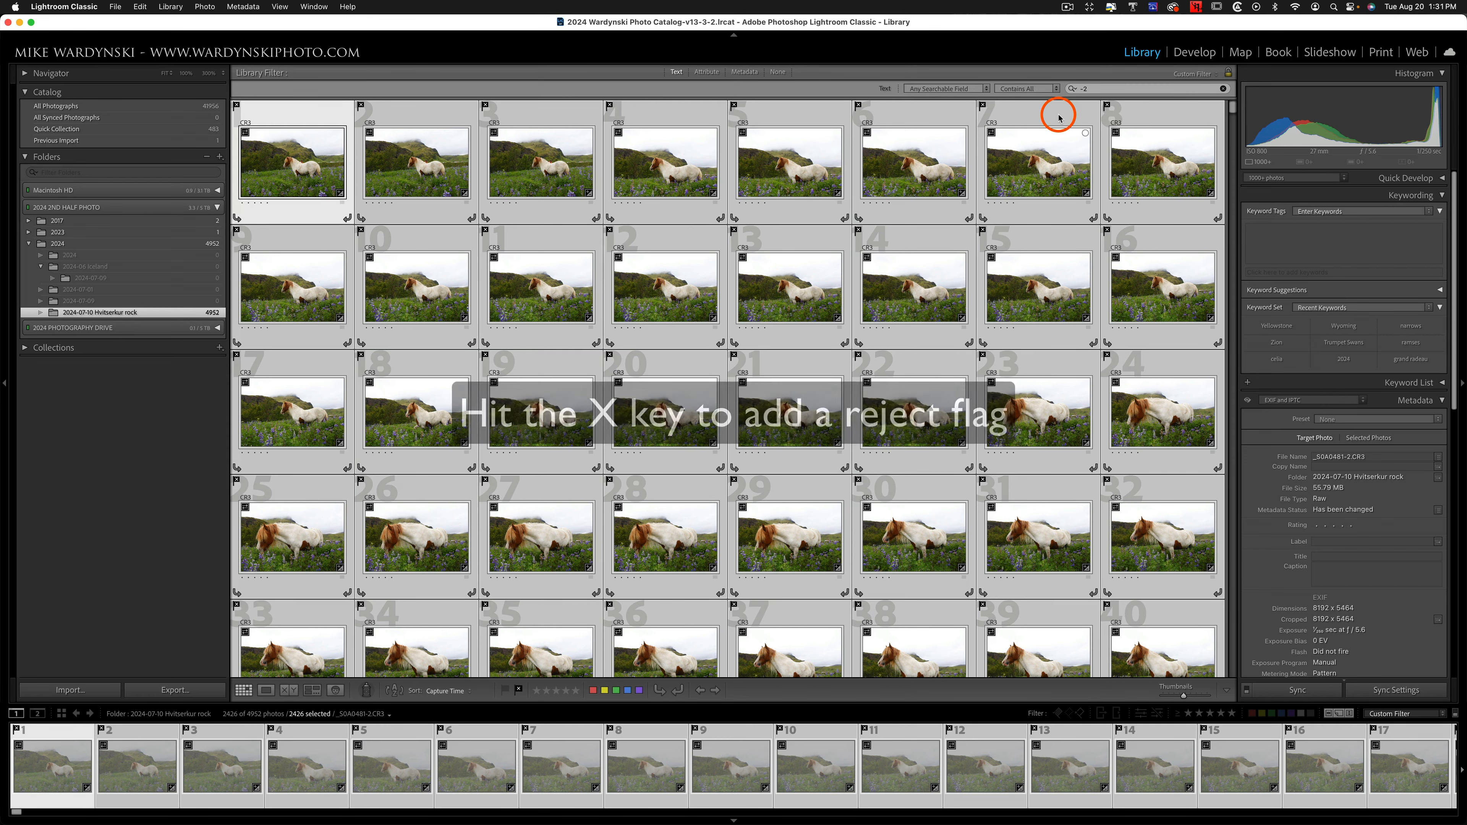
pyautogui.press('Delete')
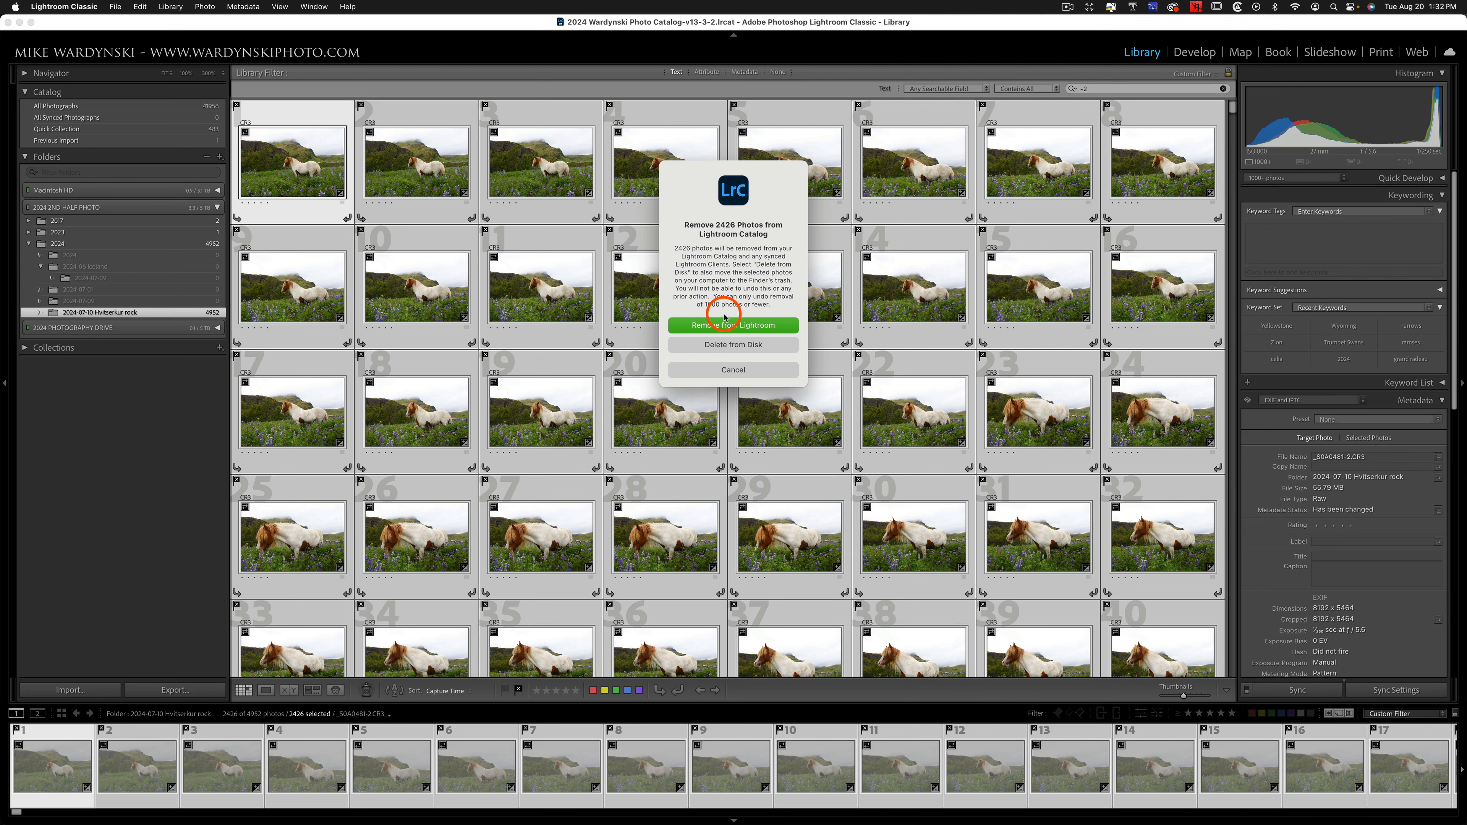
pyautogui.moveTo(723, 344)
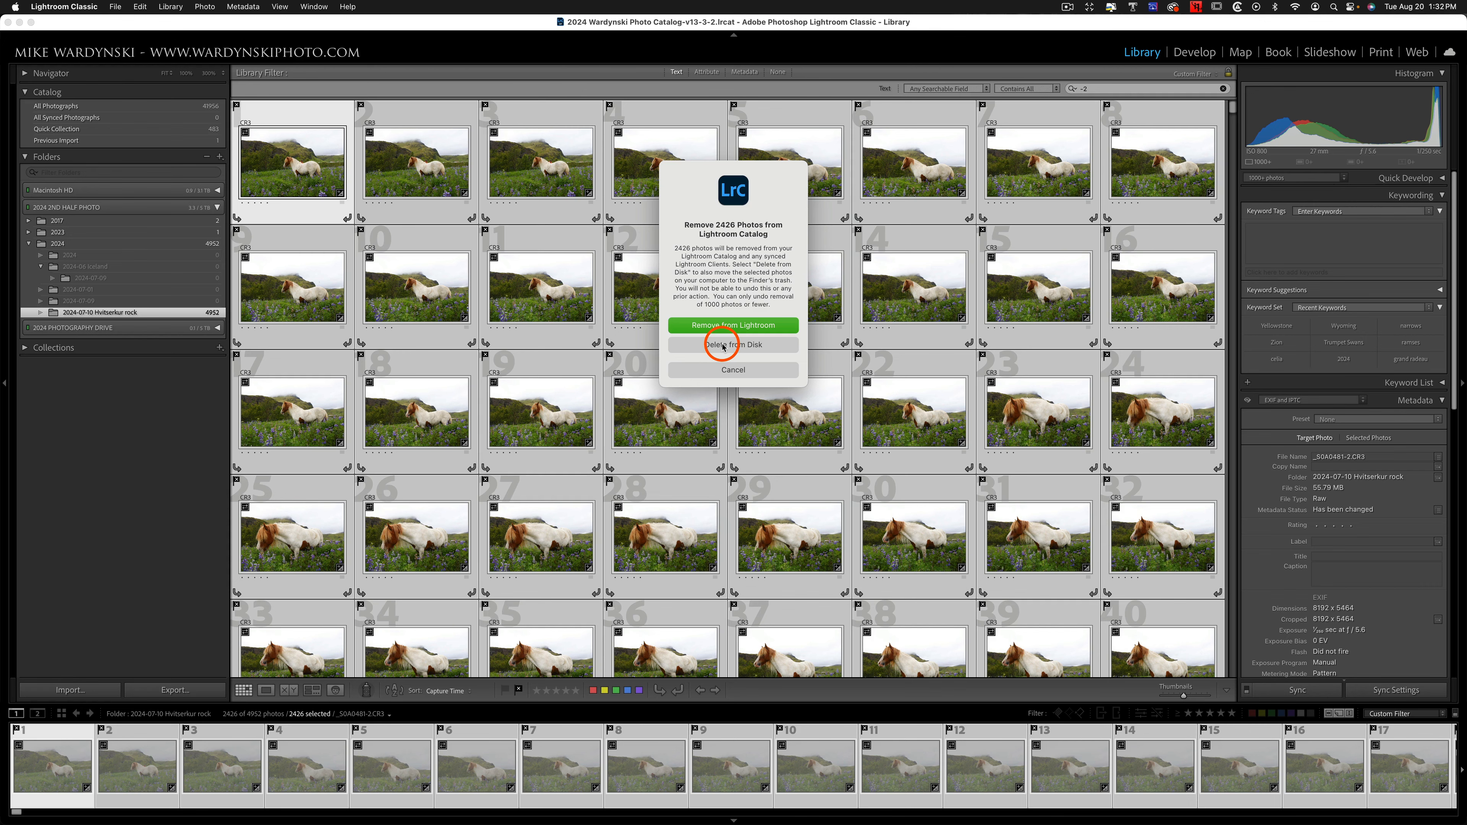
# Confirm Delete from Disk to trash the 2,426 rejected duplicates.
pyautogui.click(733, 344)
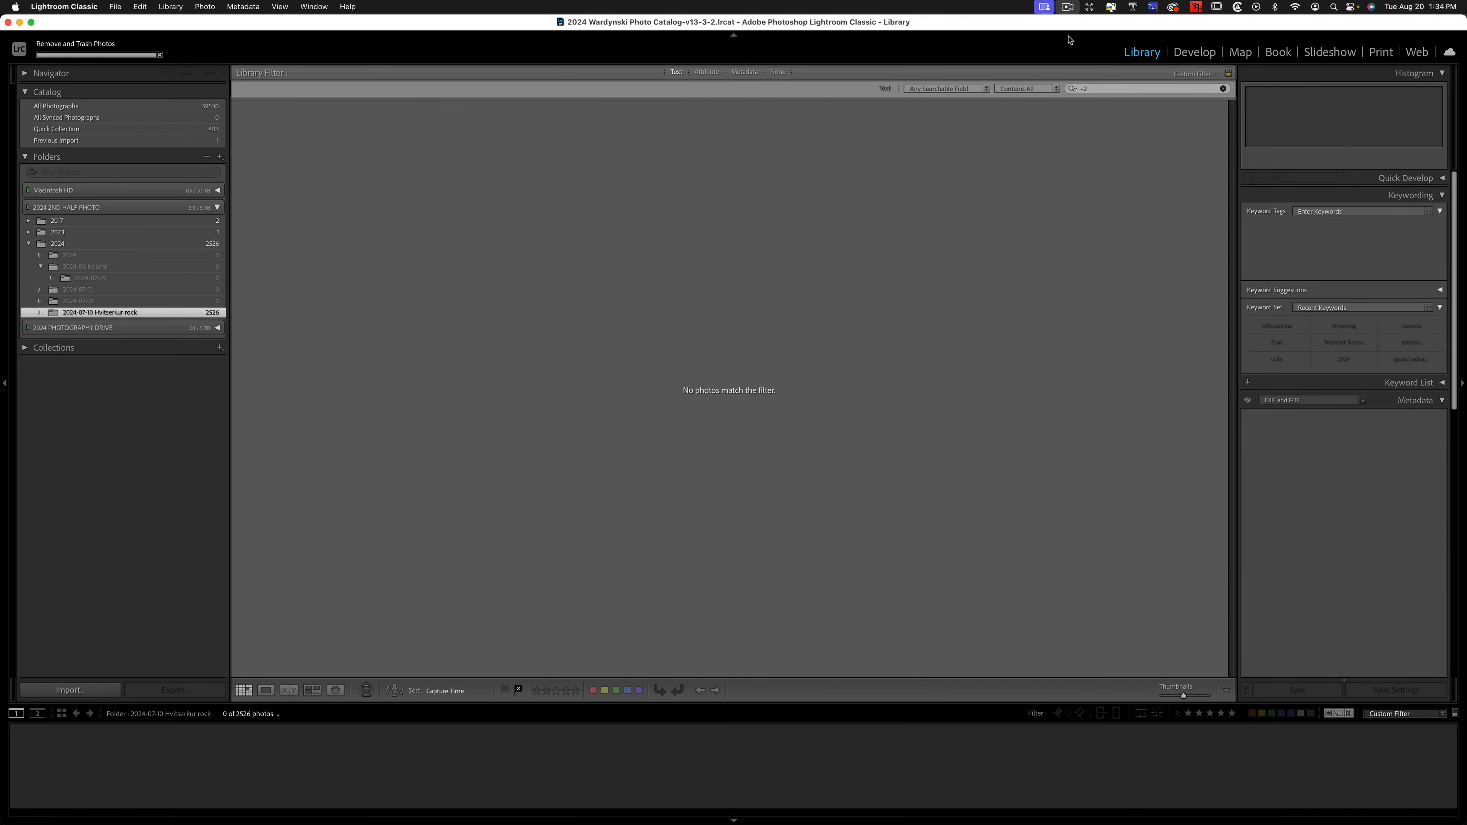